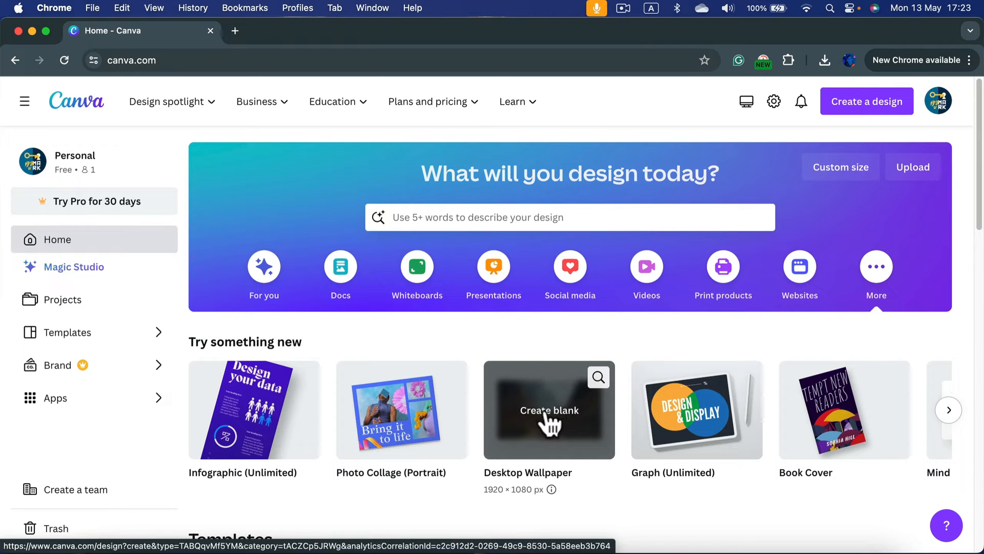
Start a blank 1920×1080 Desktop Wallpaper design from the Canva home page.
left_click(549, 409)
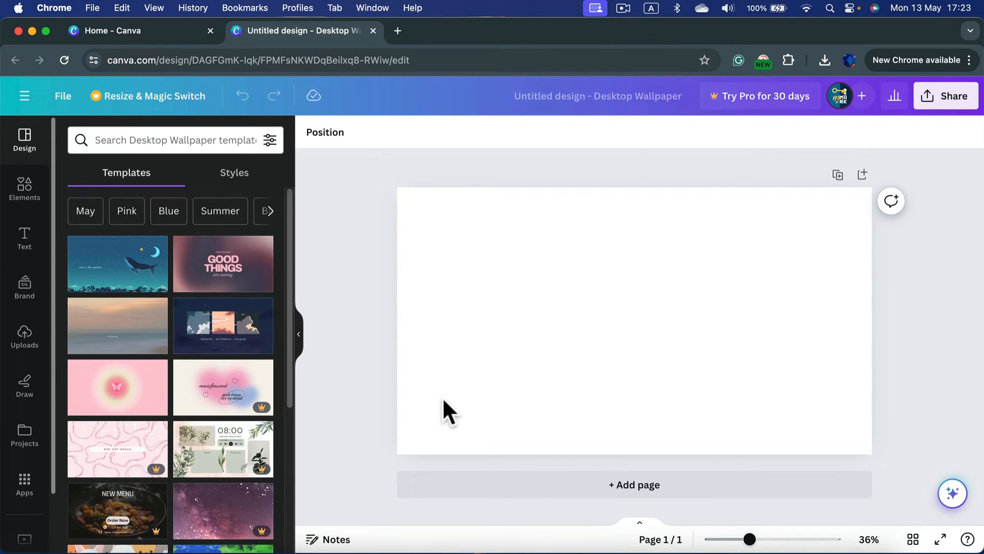
mouse_move(117, 263)
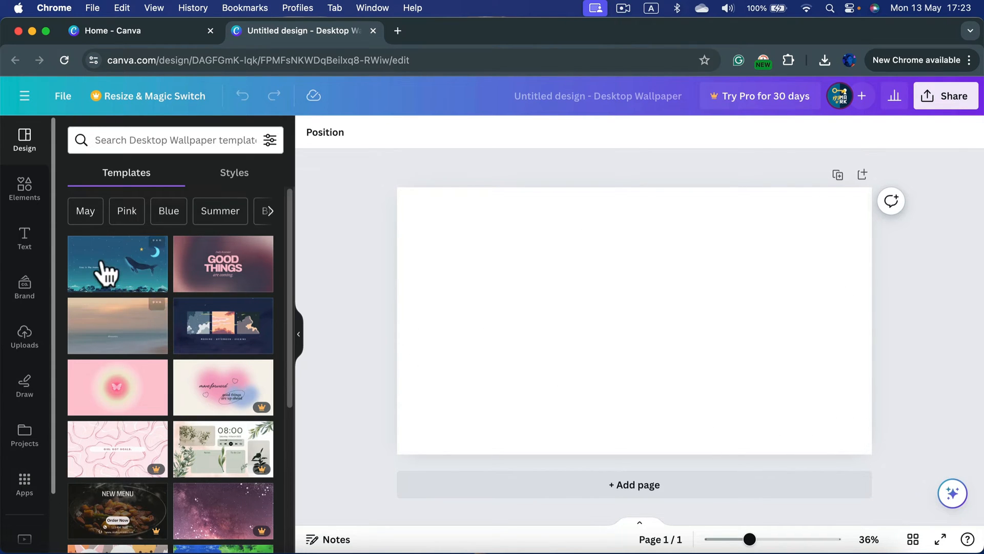
mouse_move(248, 482)
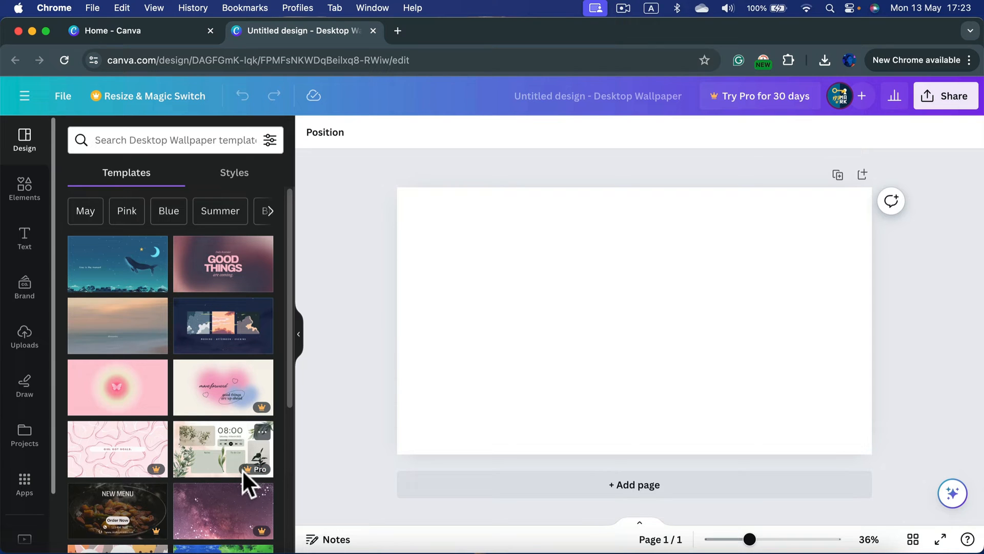
Filter the Desktop Wallpaper template suggestions to red-coloured designs.
scroll("down", 3)
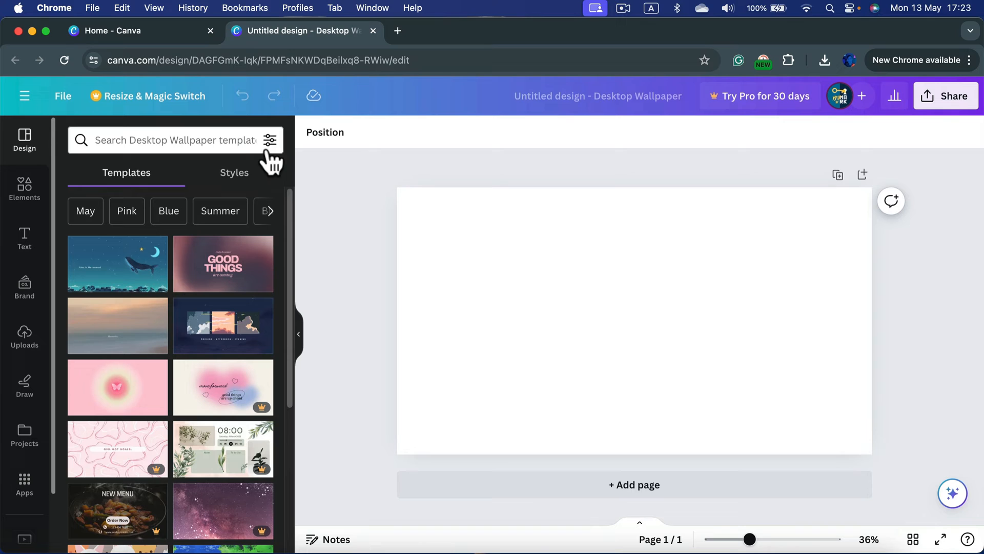
mouse_move(270, 138)
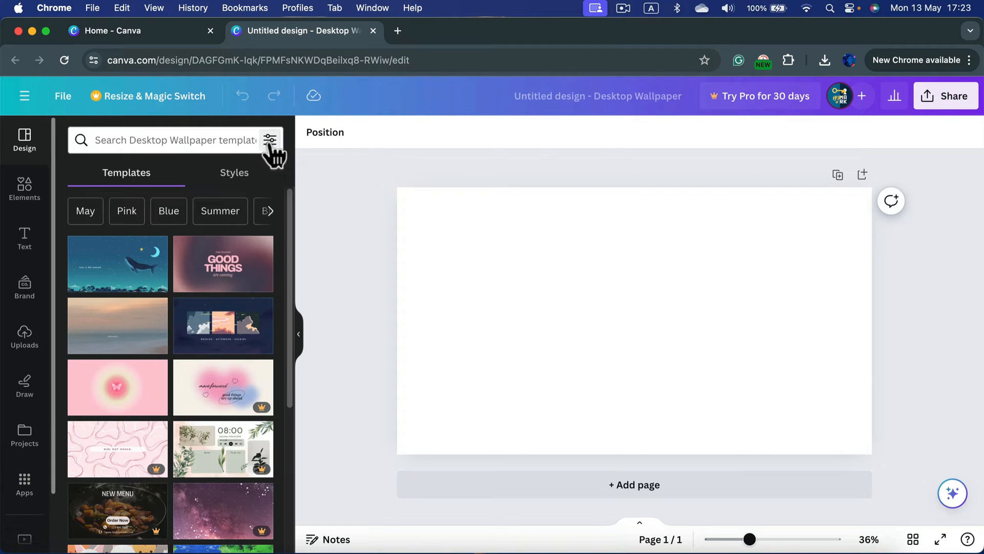
left_click(270, 140)
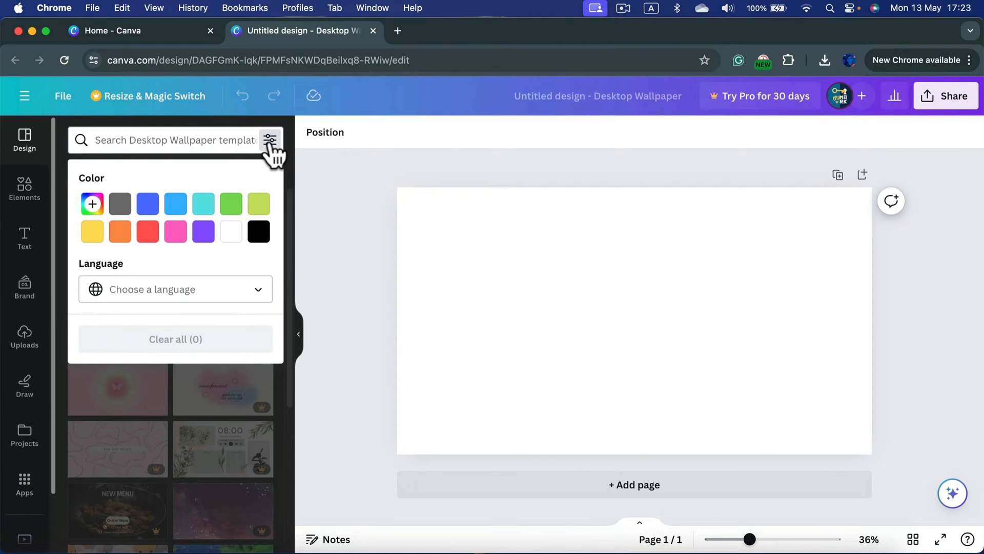
mouse_move(142, 245)
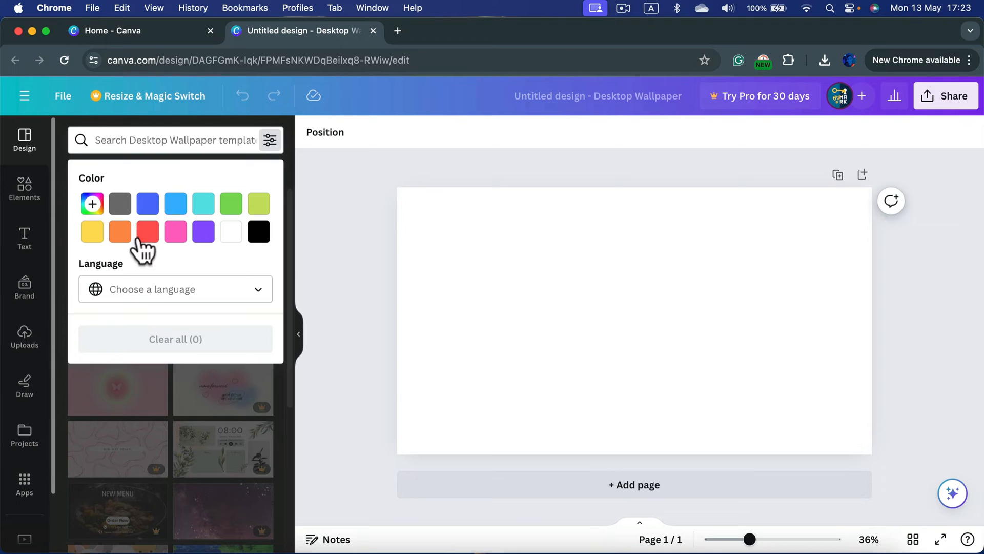
left_click(148, 231)
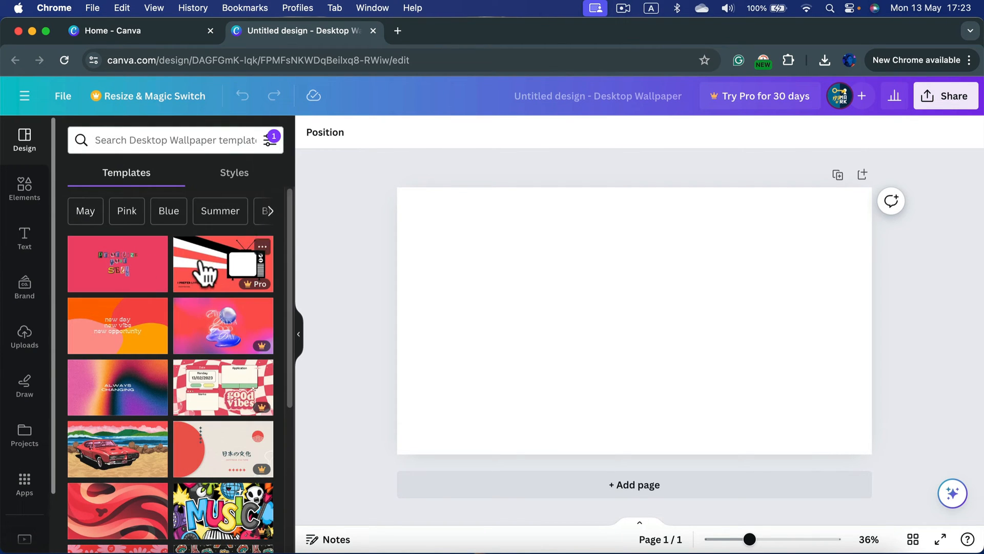
Apply the Red and Black Gradient Desktop Wallpaper template and browse similar designs.
scroll("down", 3)
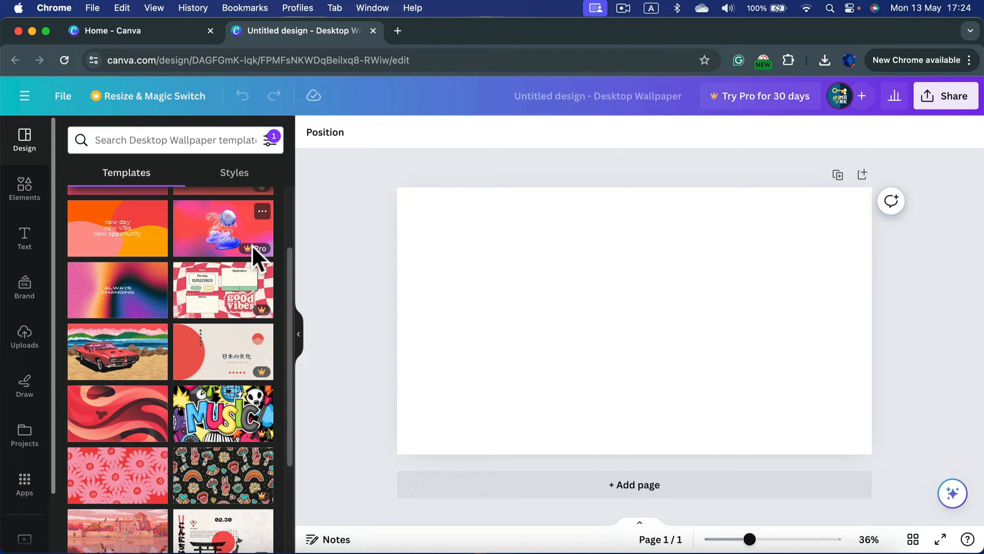
scroll("down", 3)
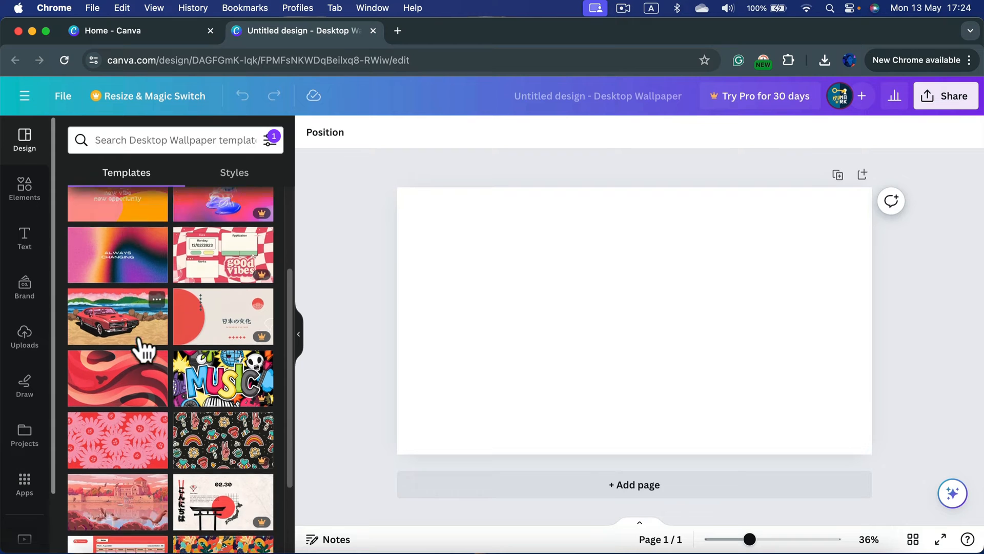
scroll("down", 3)
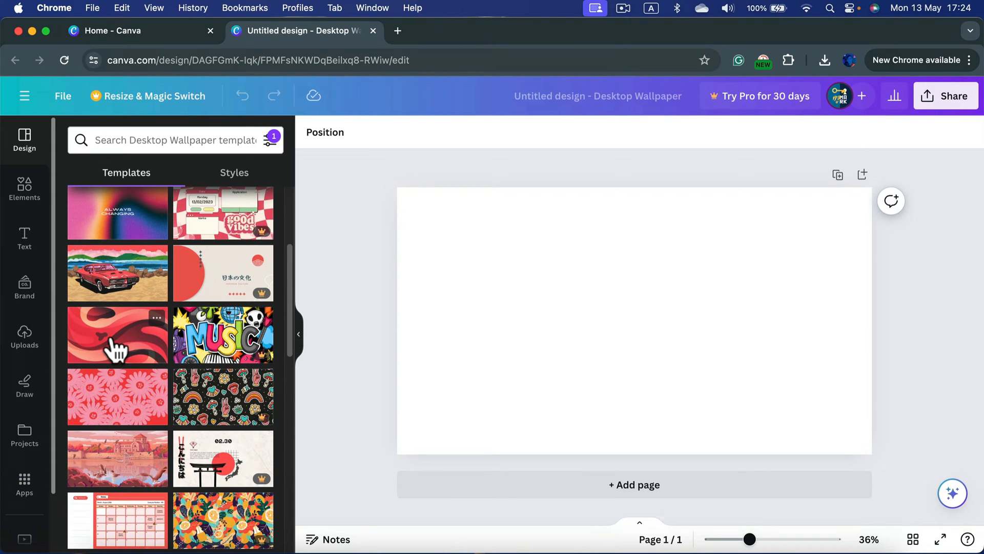
left_click(117, 334)
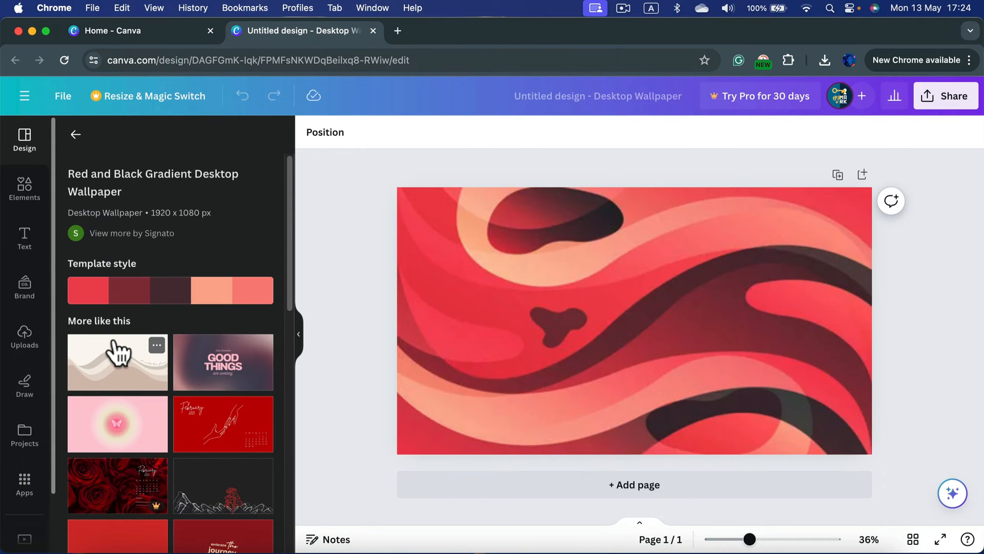
left_click(634, 320)
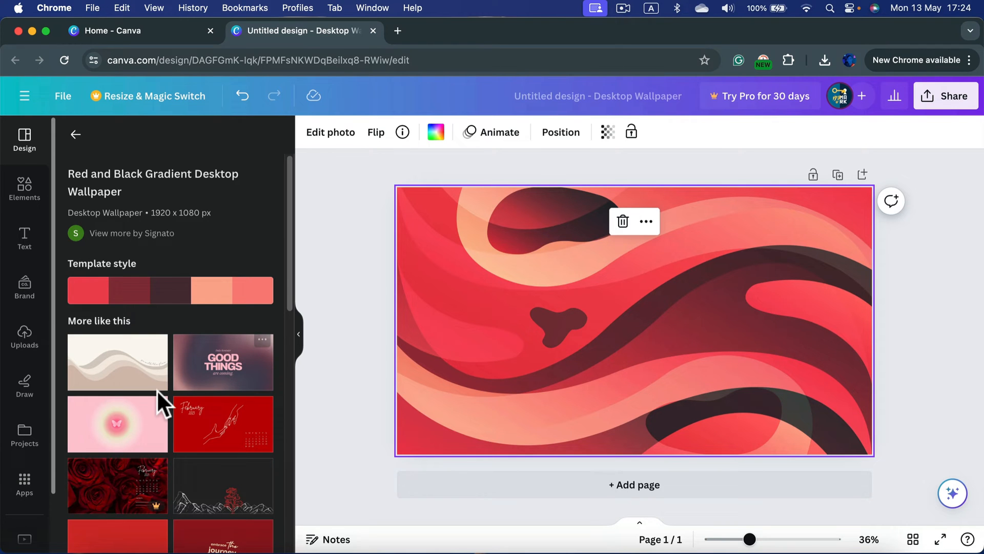
scroll("down", 3)
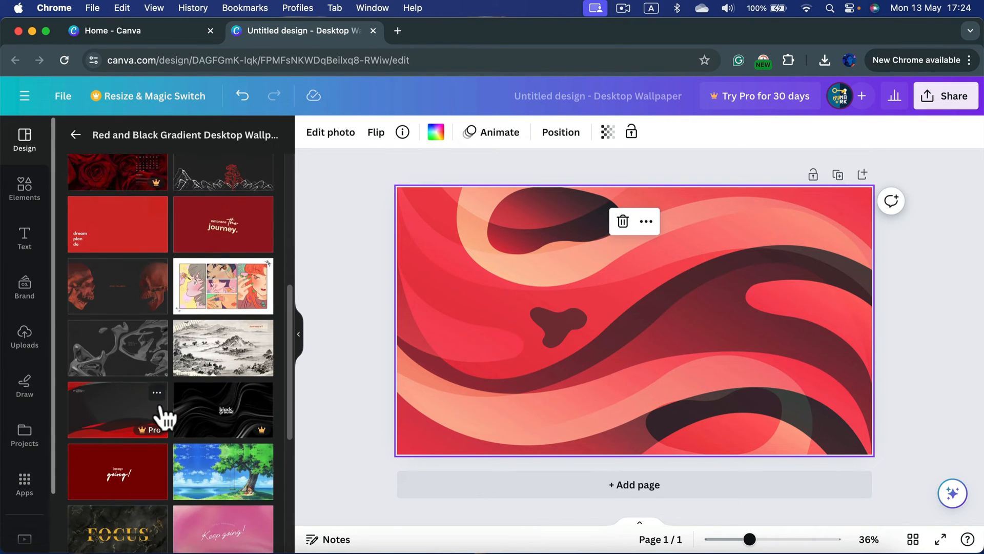
scroll("down", 3)
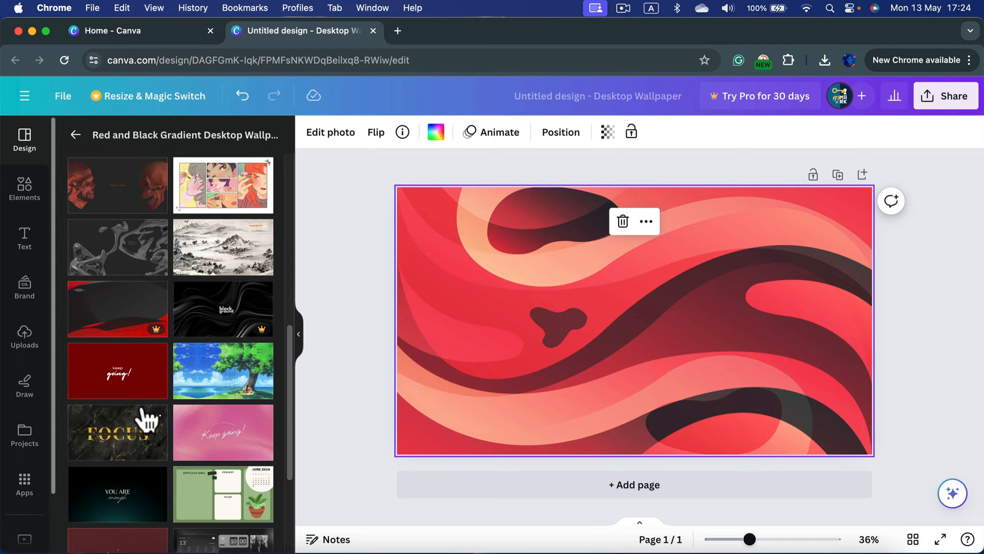
scroll("down", 3)
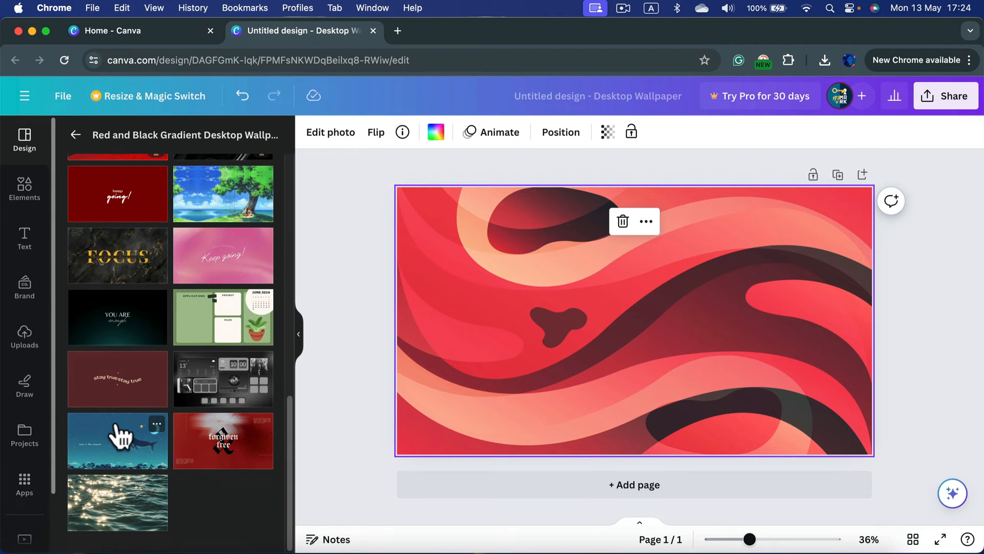
Apply the green June 2024 organizer design to the page.
left_click(223, 316)
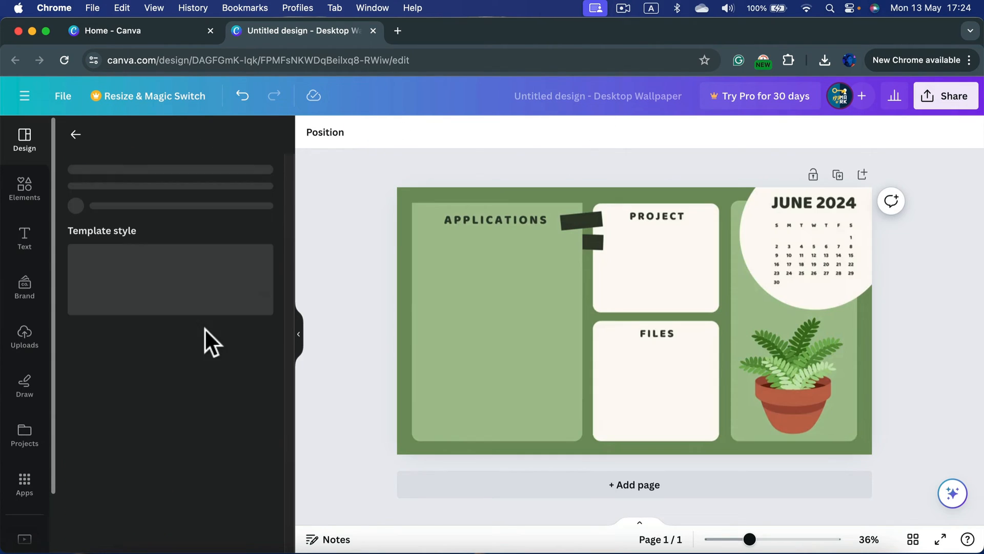
left_click(634, 320)
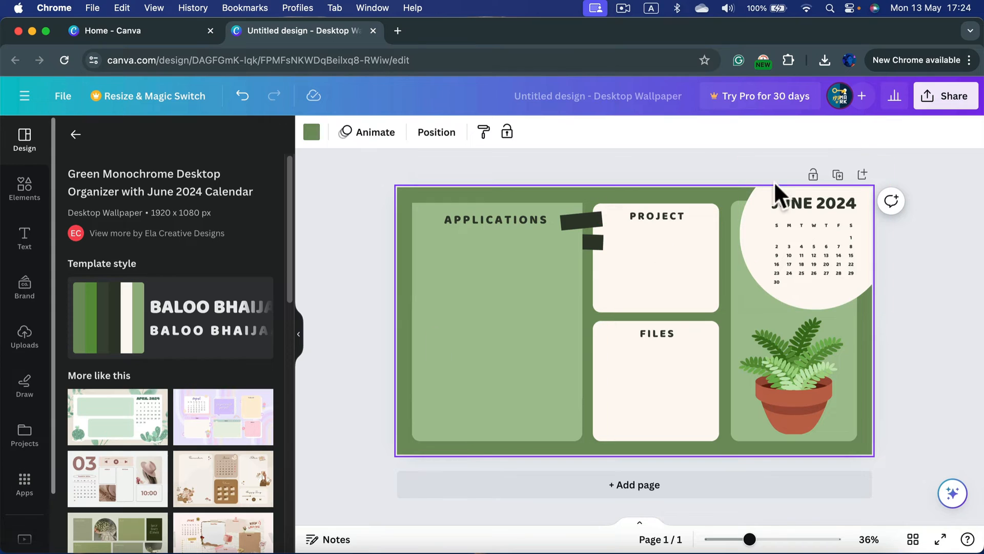
left_click(656, 216)
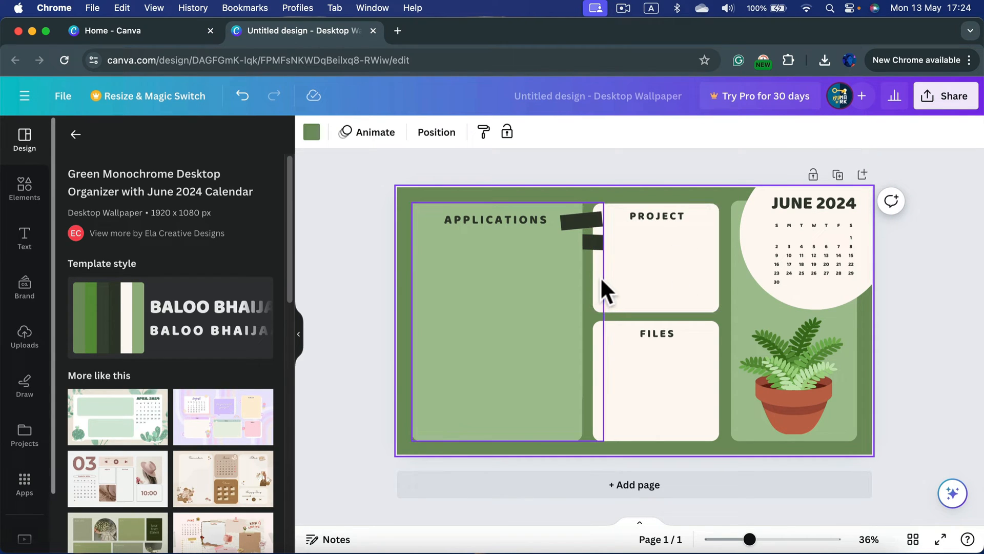
left_click(655, 381)
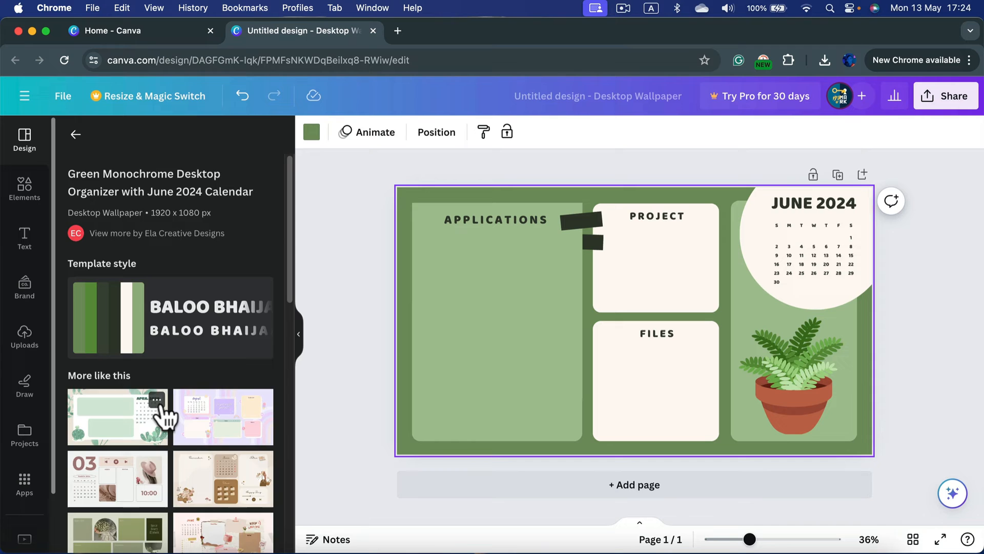
Swap in the beige-pink March 2024 organizer template and browse more templates.
scroll("down", 3)
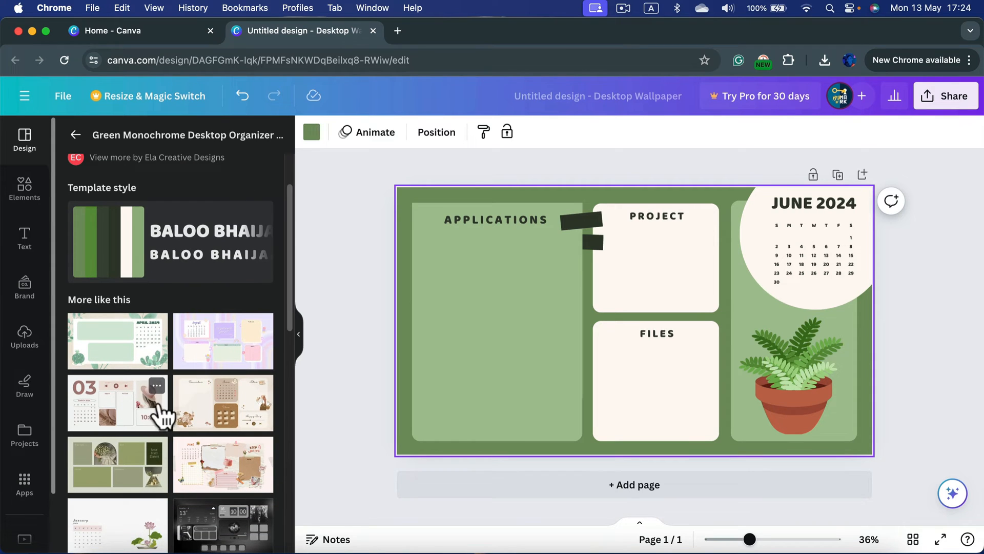
left_click(117, 403)
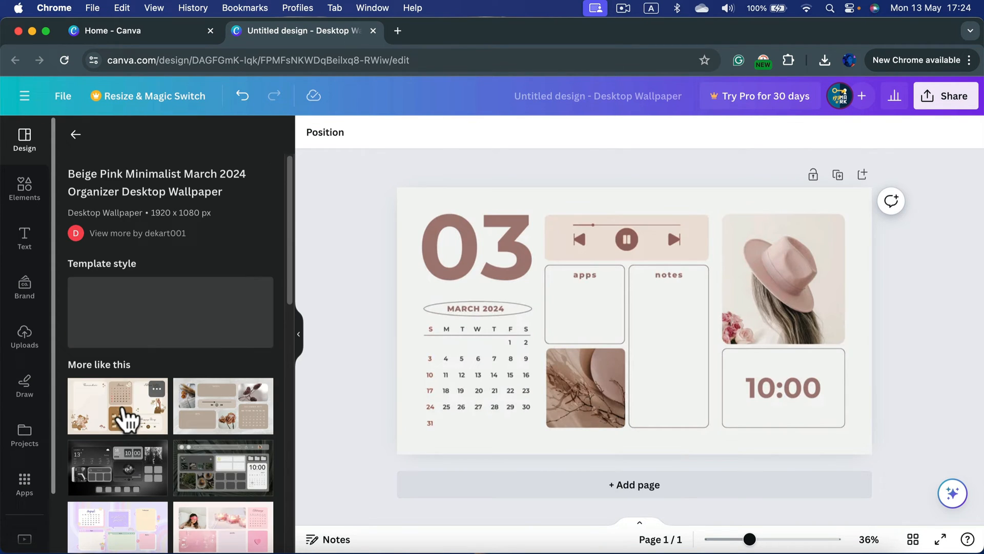
left_click(782, 280)
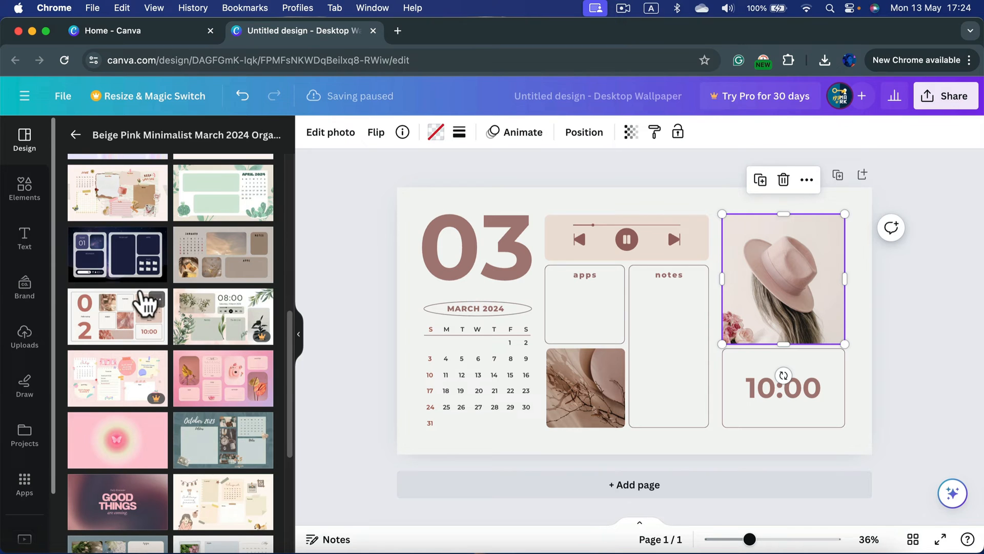
mouse_move(226, 245)
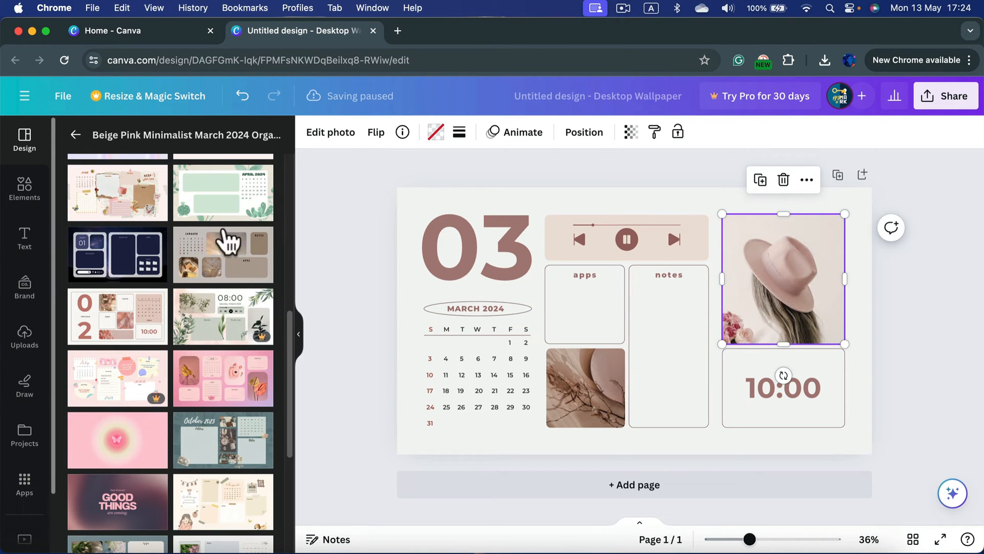
scroll("down", 3)
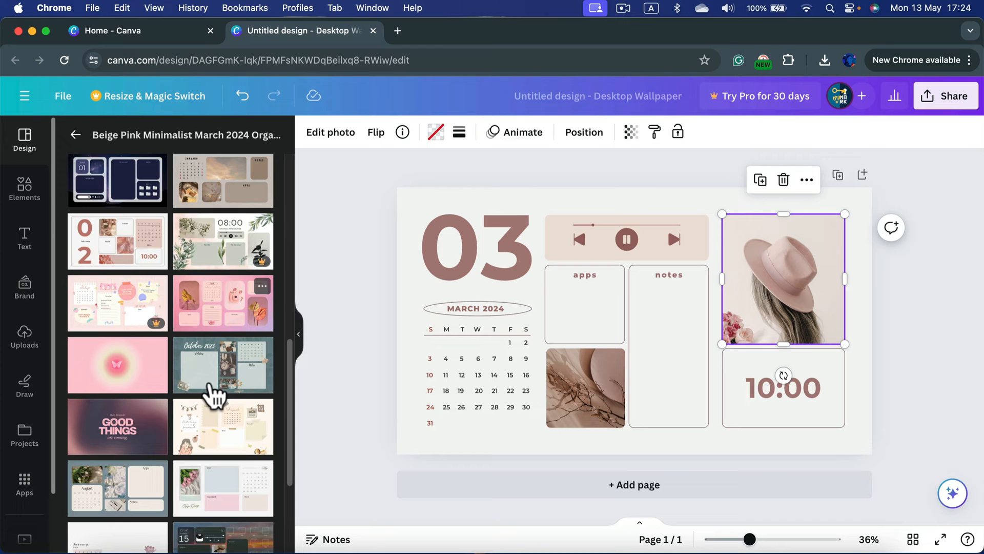
scroll("down", 3)
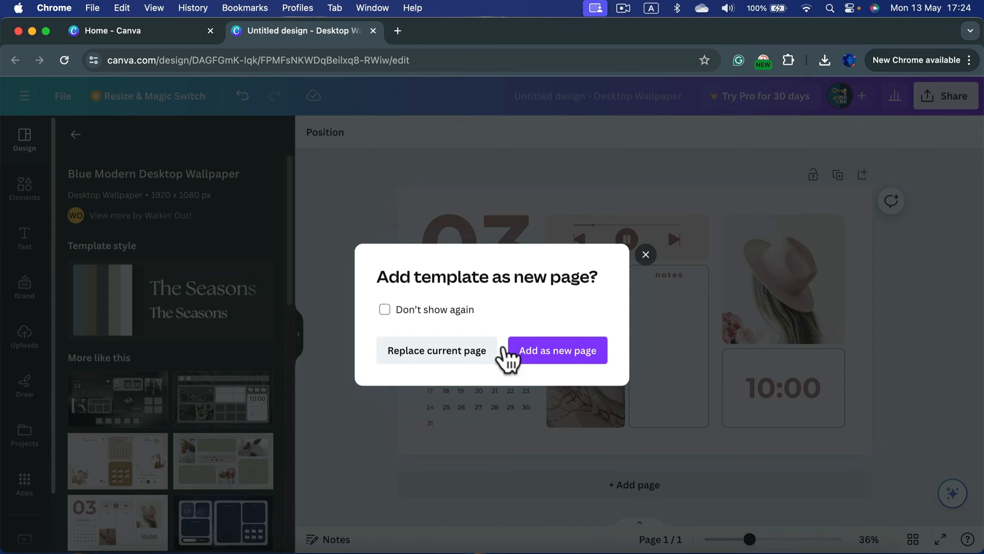
Replace the page with the Blue Modern Desktop Wallpaper and rewrite the Apps heading as 'adsadsadasdas'.
left_click(556, 351)
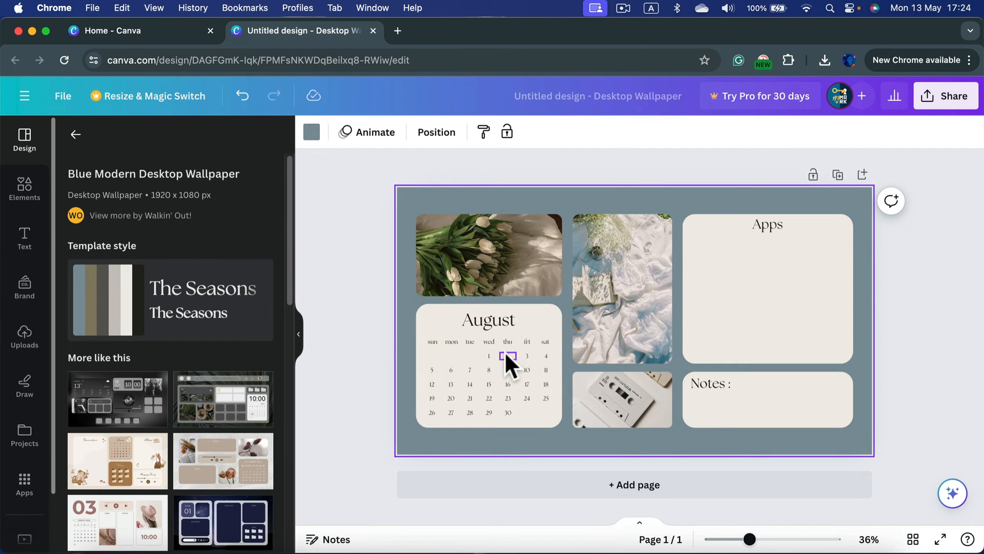
left_click(766, 224)
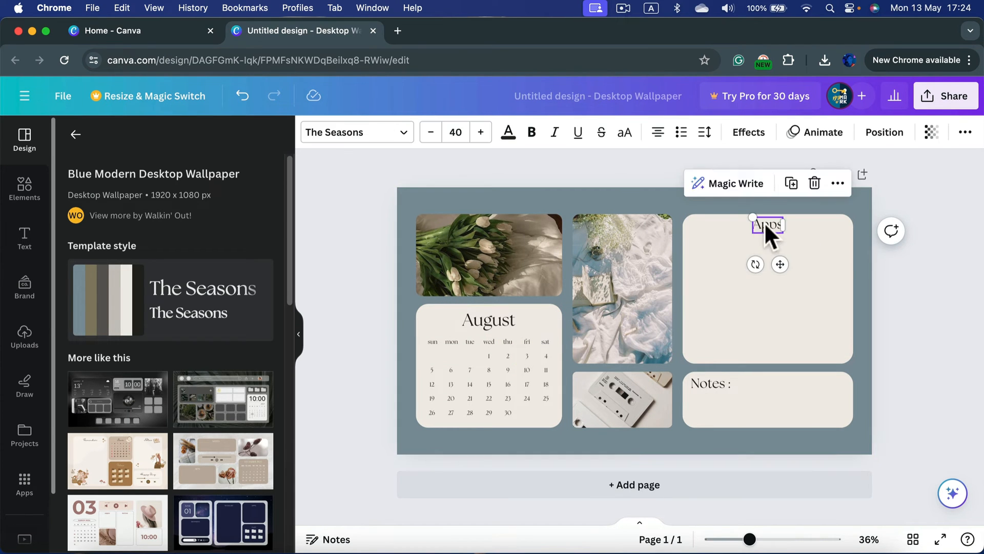
type("adsadsadasdas")
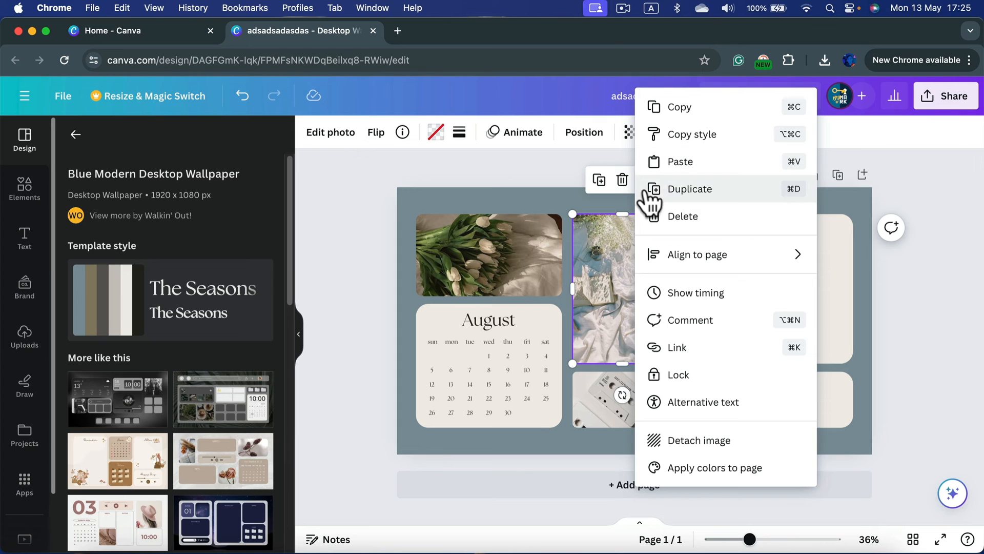
mouse_move(648, 204)
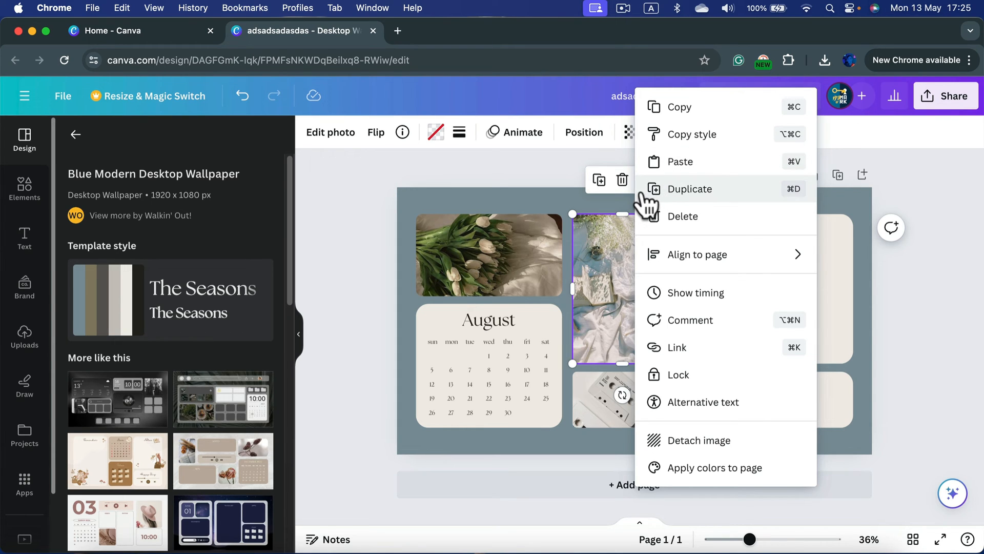
mouse_move(807, 297)
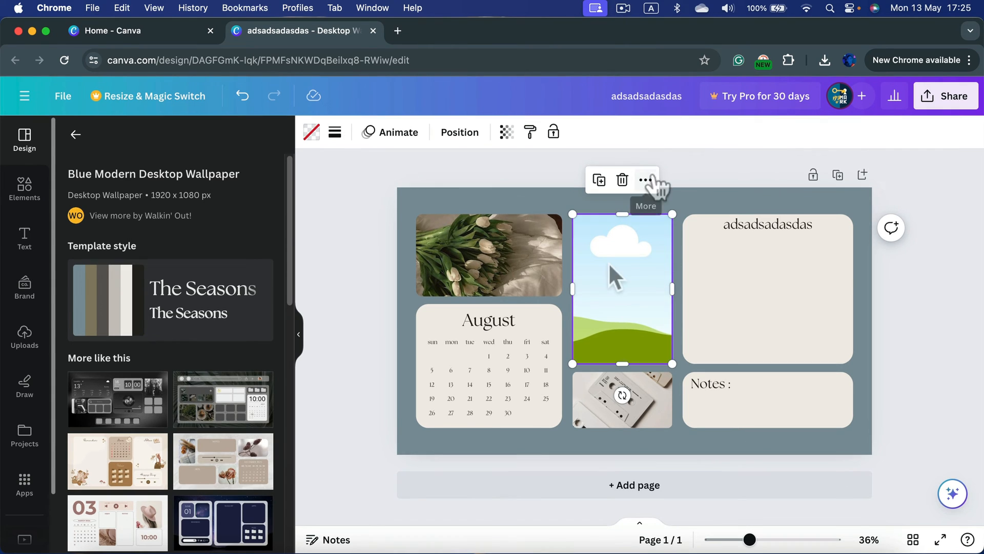
mouse_move(615, 274)
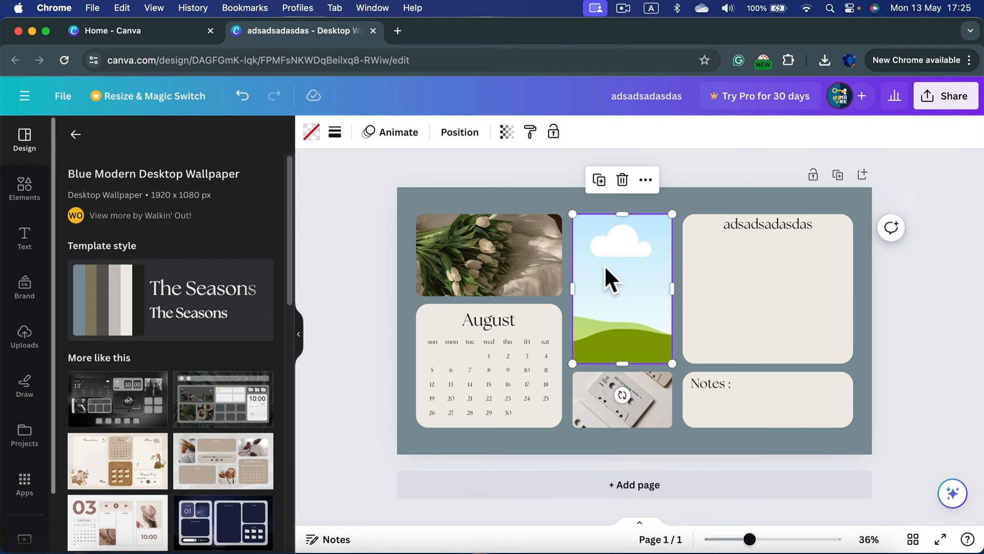
Download the wallpaper via Share as a 1920 × 1080 PNG file.
left_click(946, 96)
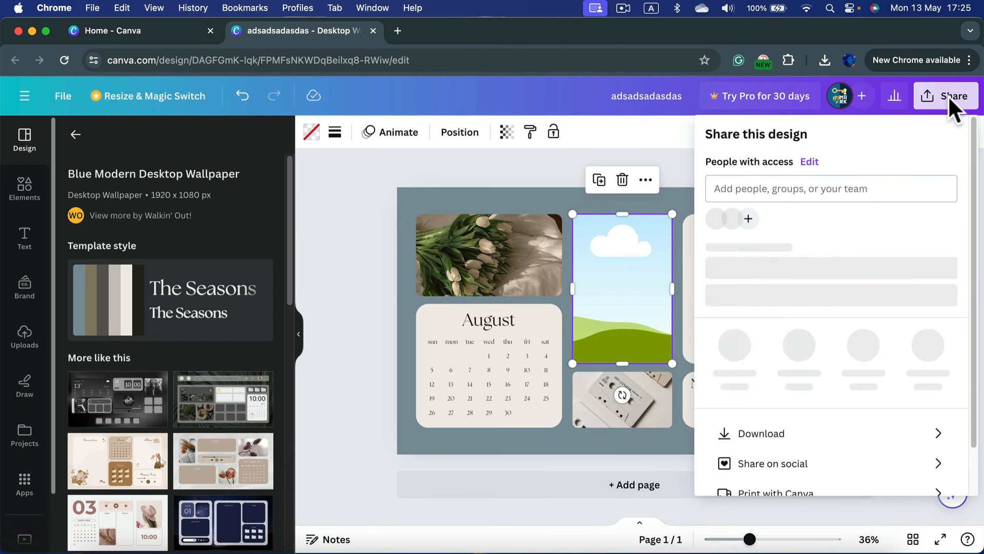
left_click(946, 97)
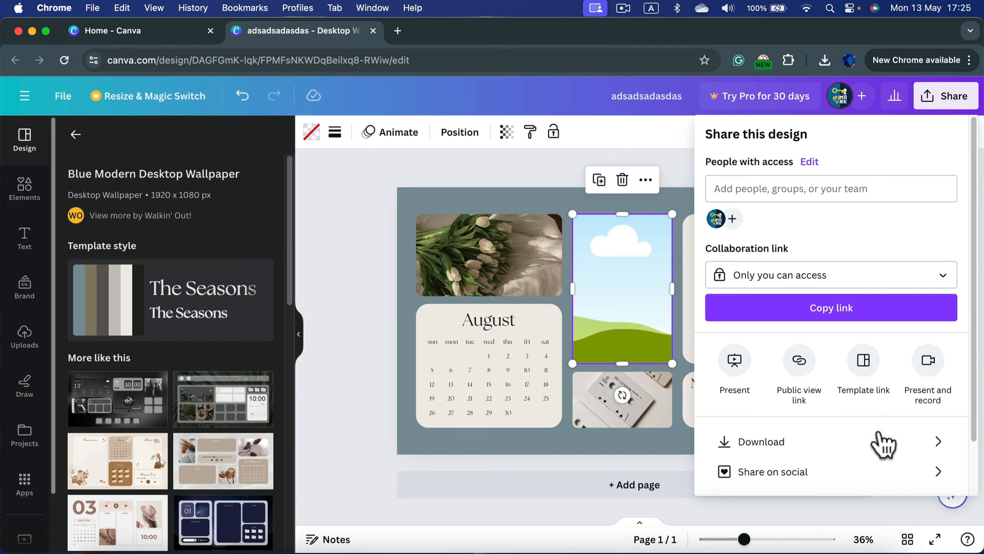
left_click(759, 440)
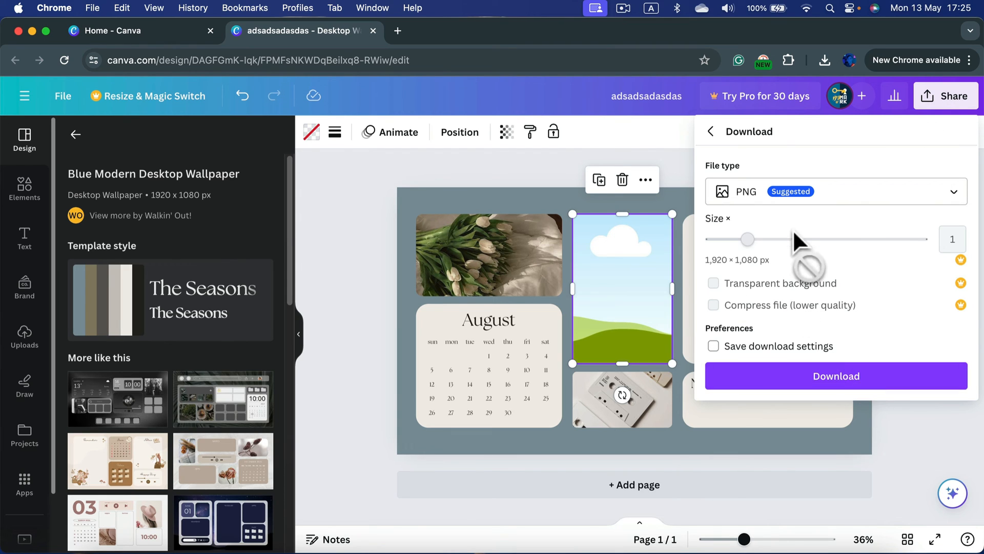
left_click(836, 191)
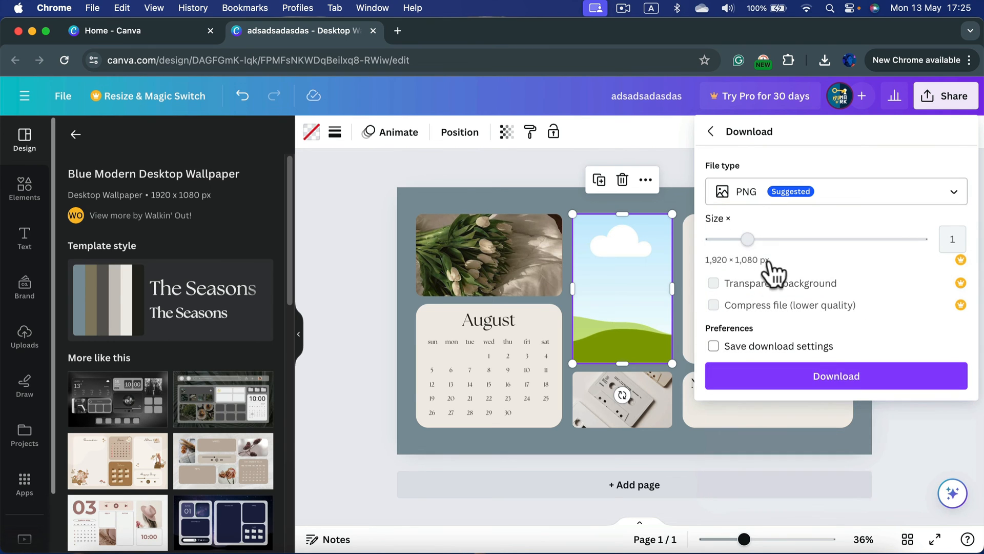
left_click(835, 375)
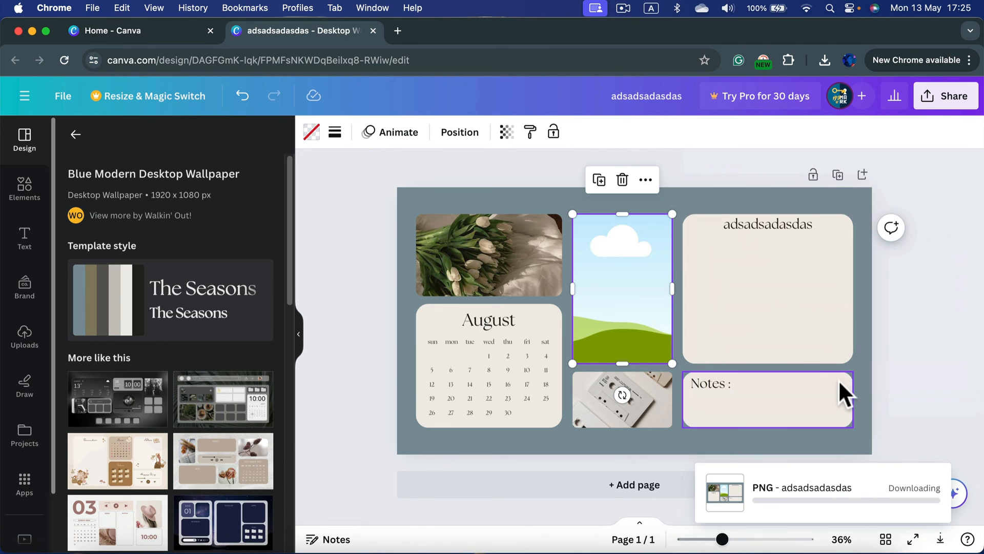